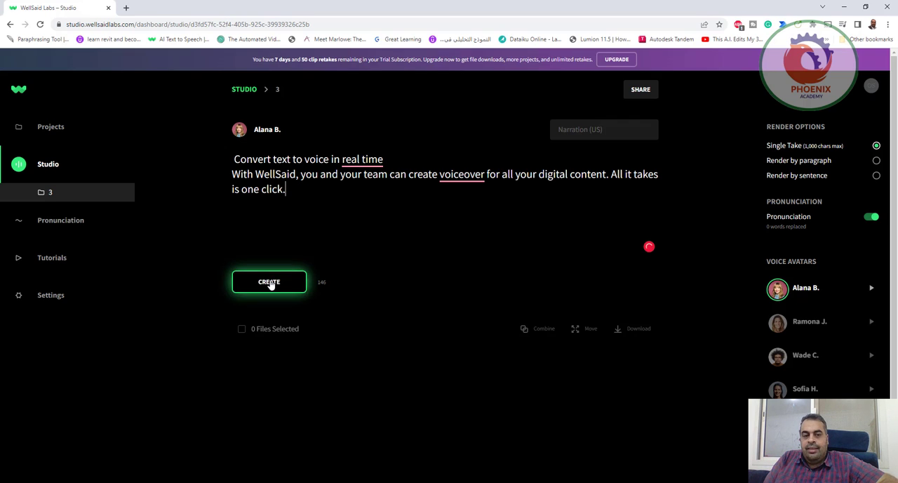
Step: Render the narration text as voiceover clip AB-3 in Alana B.'s voice
left_click(269, 282)
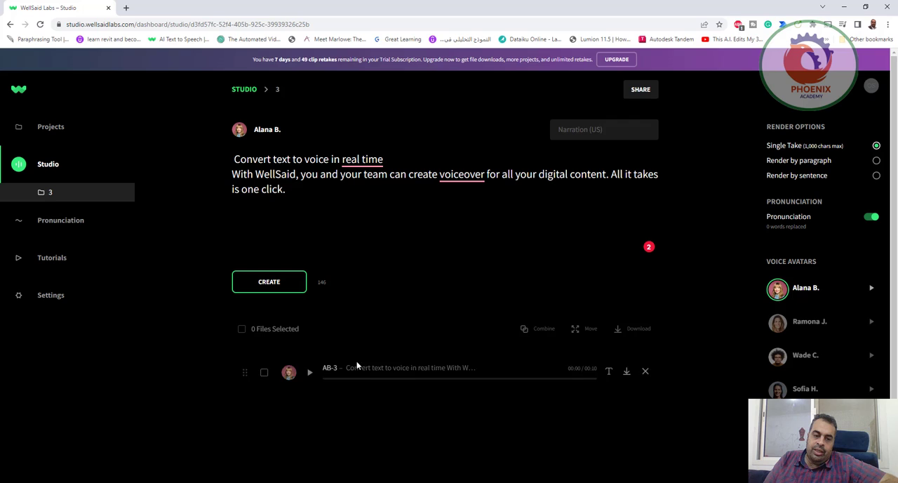
Step: Play the AB-3 clip, then replay it from the start
left_click(309, 372)
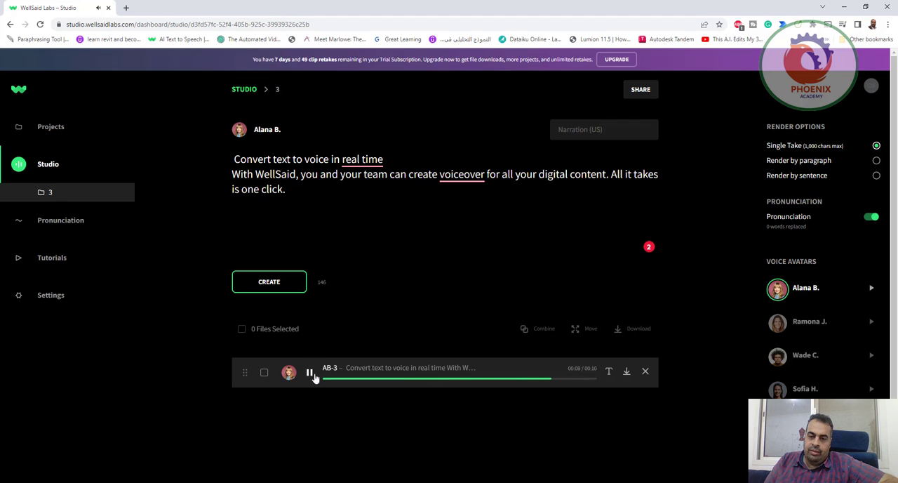
left_click(310, 372)
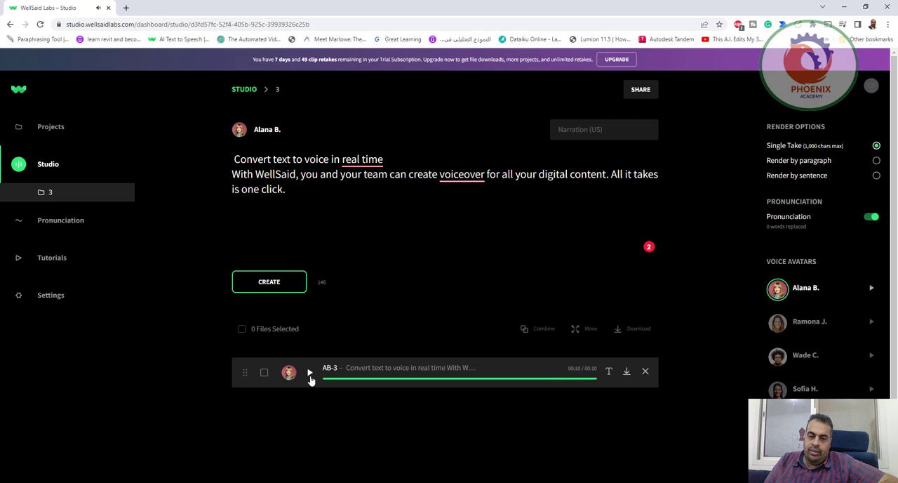
left_click(309, 372)
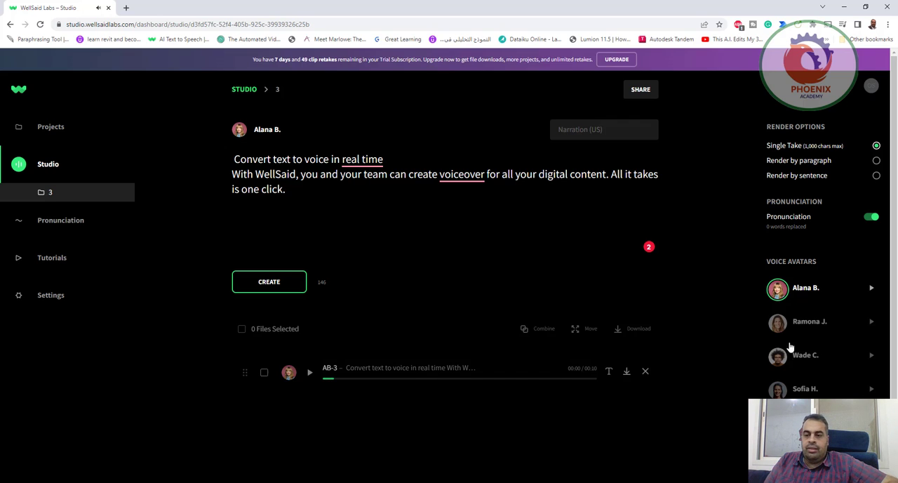